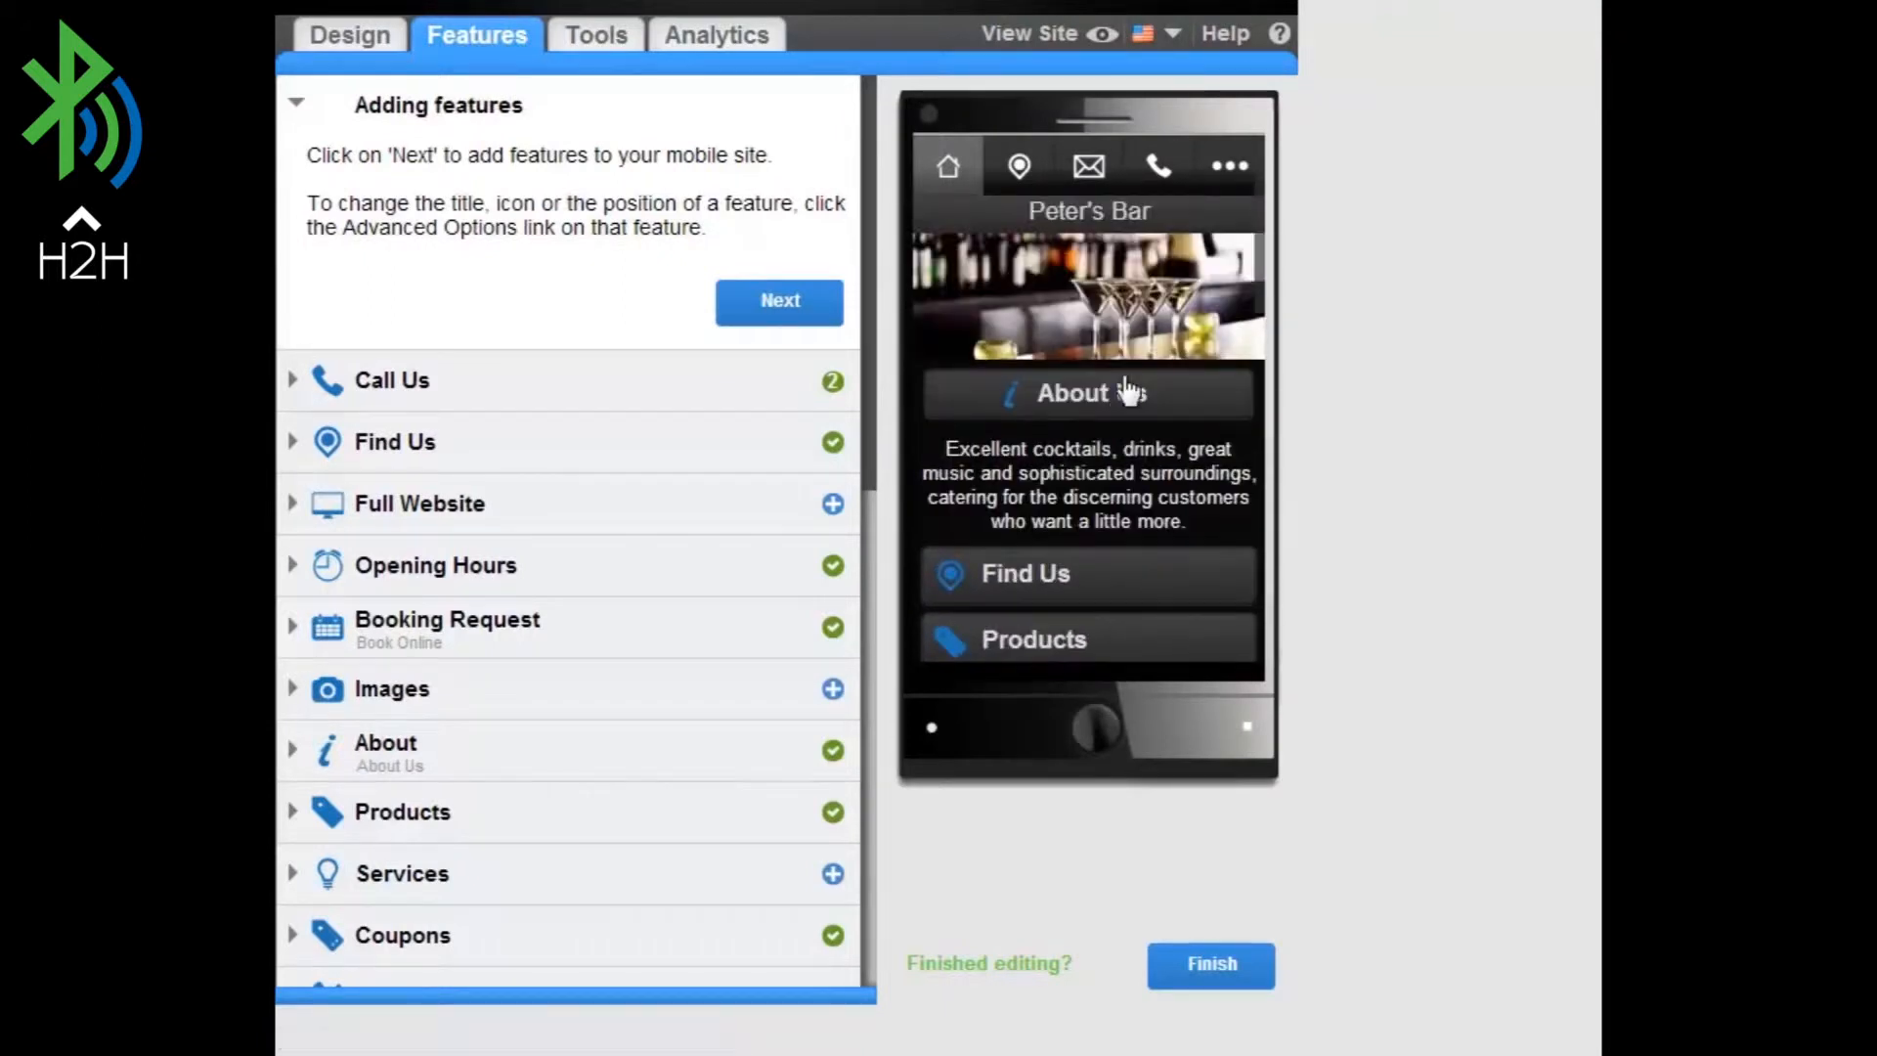
# Step: Expand the Products entry in the Features list to show its settings
pyautogui.click(1227, 165)
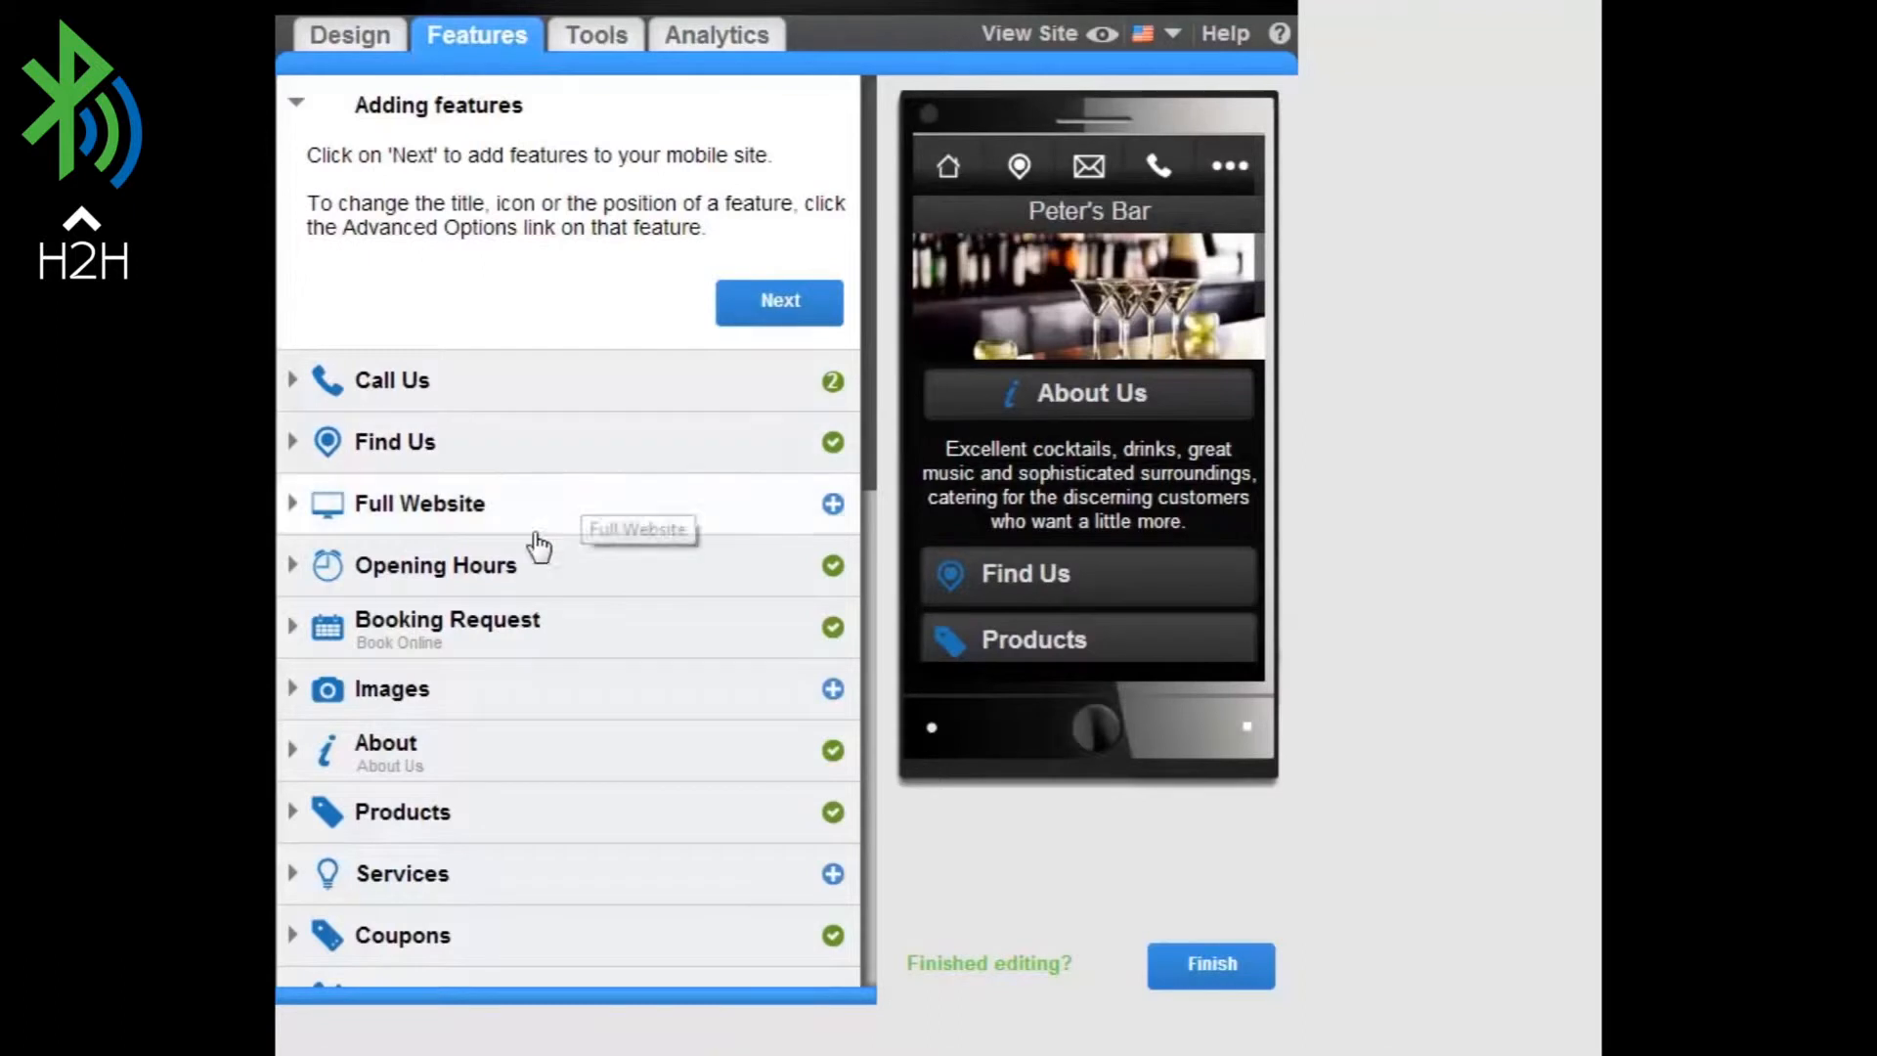
pyautogui.click(400, 812)
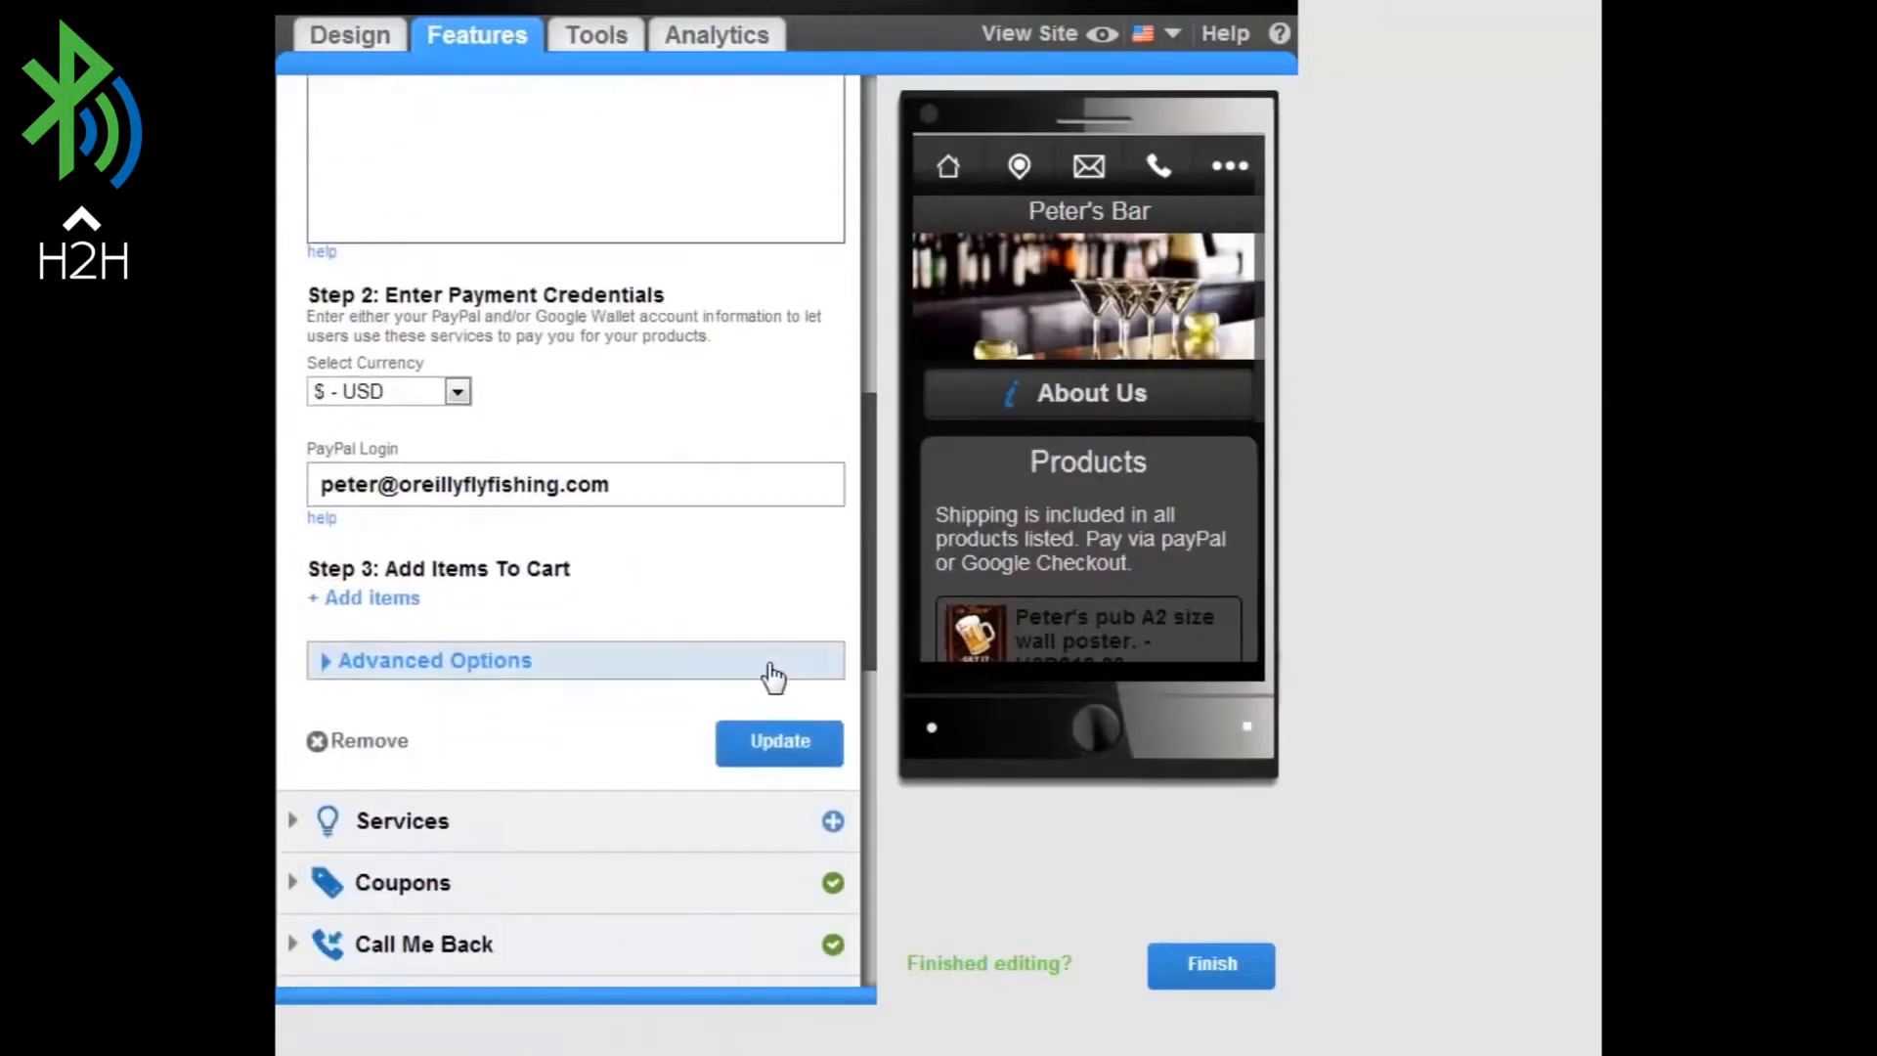
# Step: Under Advanced Options, uncheck 'Display in Site Navigation' for Products and update
pyautogui.click(434, 660)
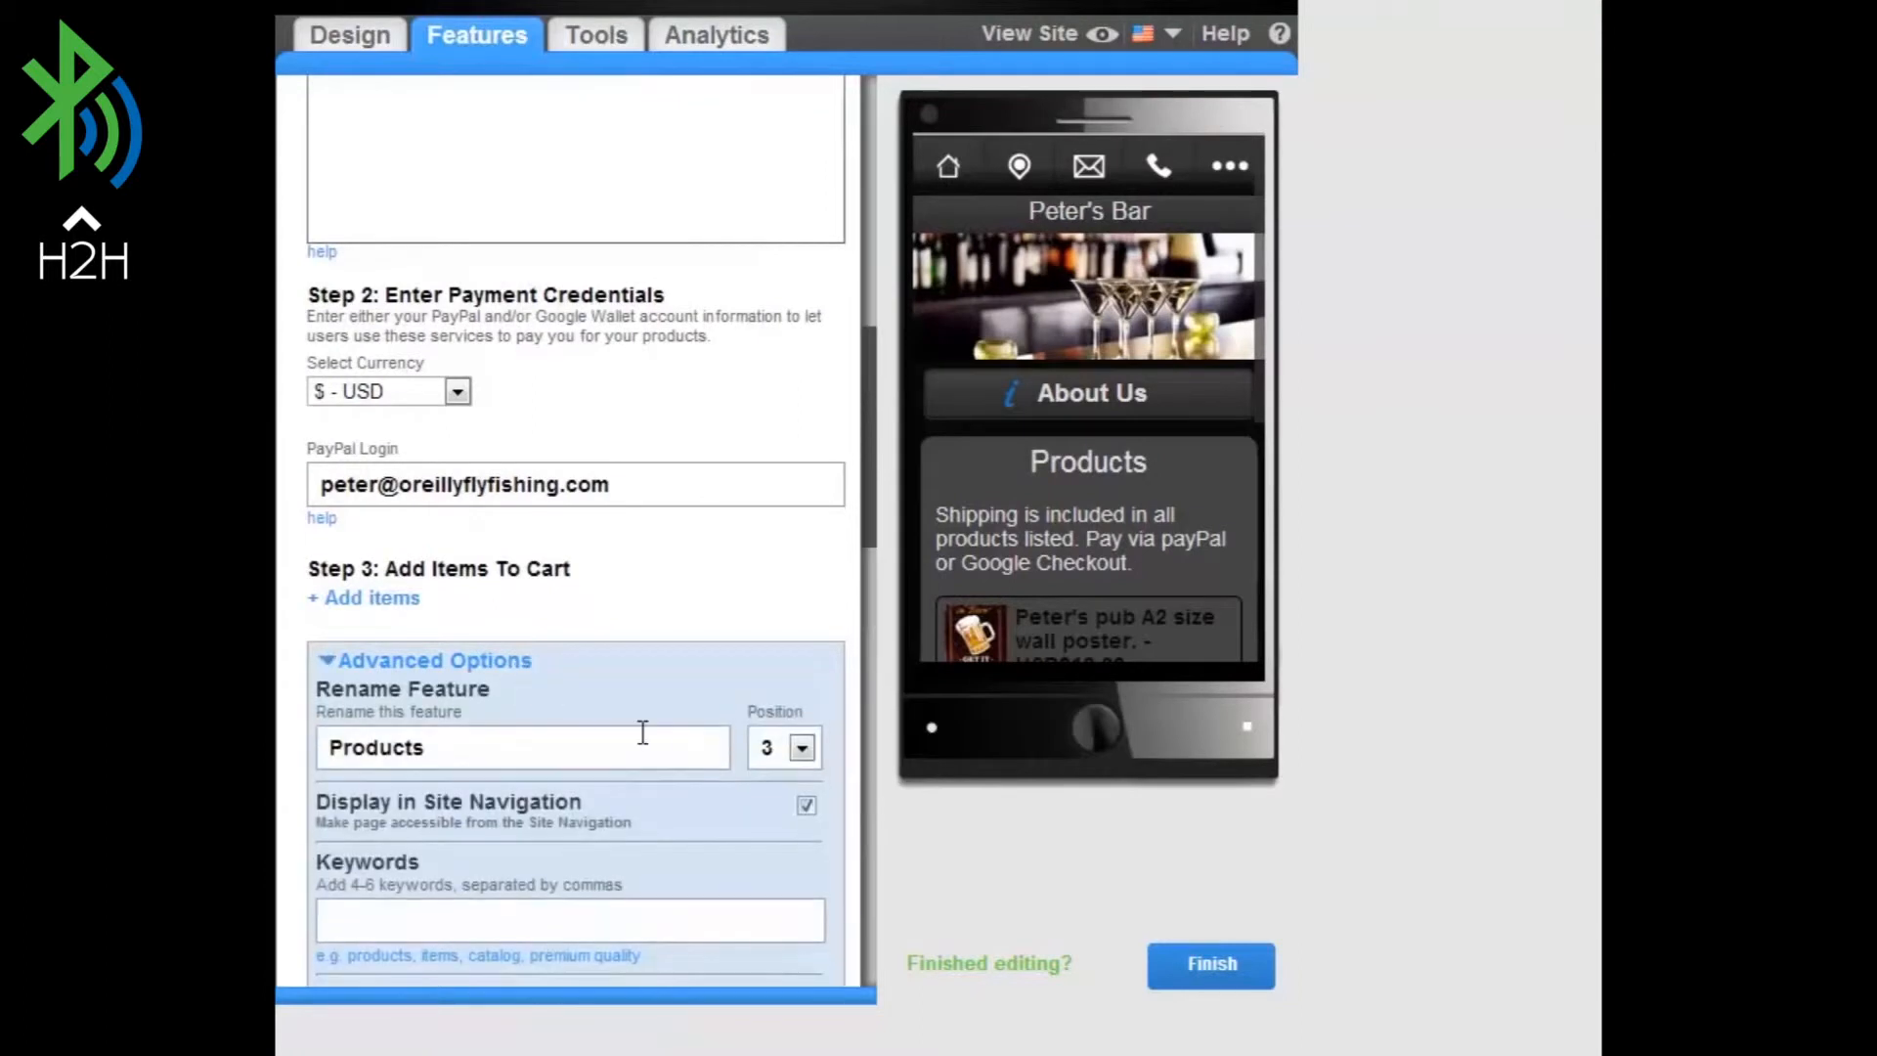
pyautogui.click(804, 804)
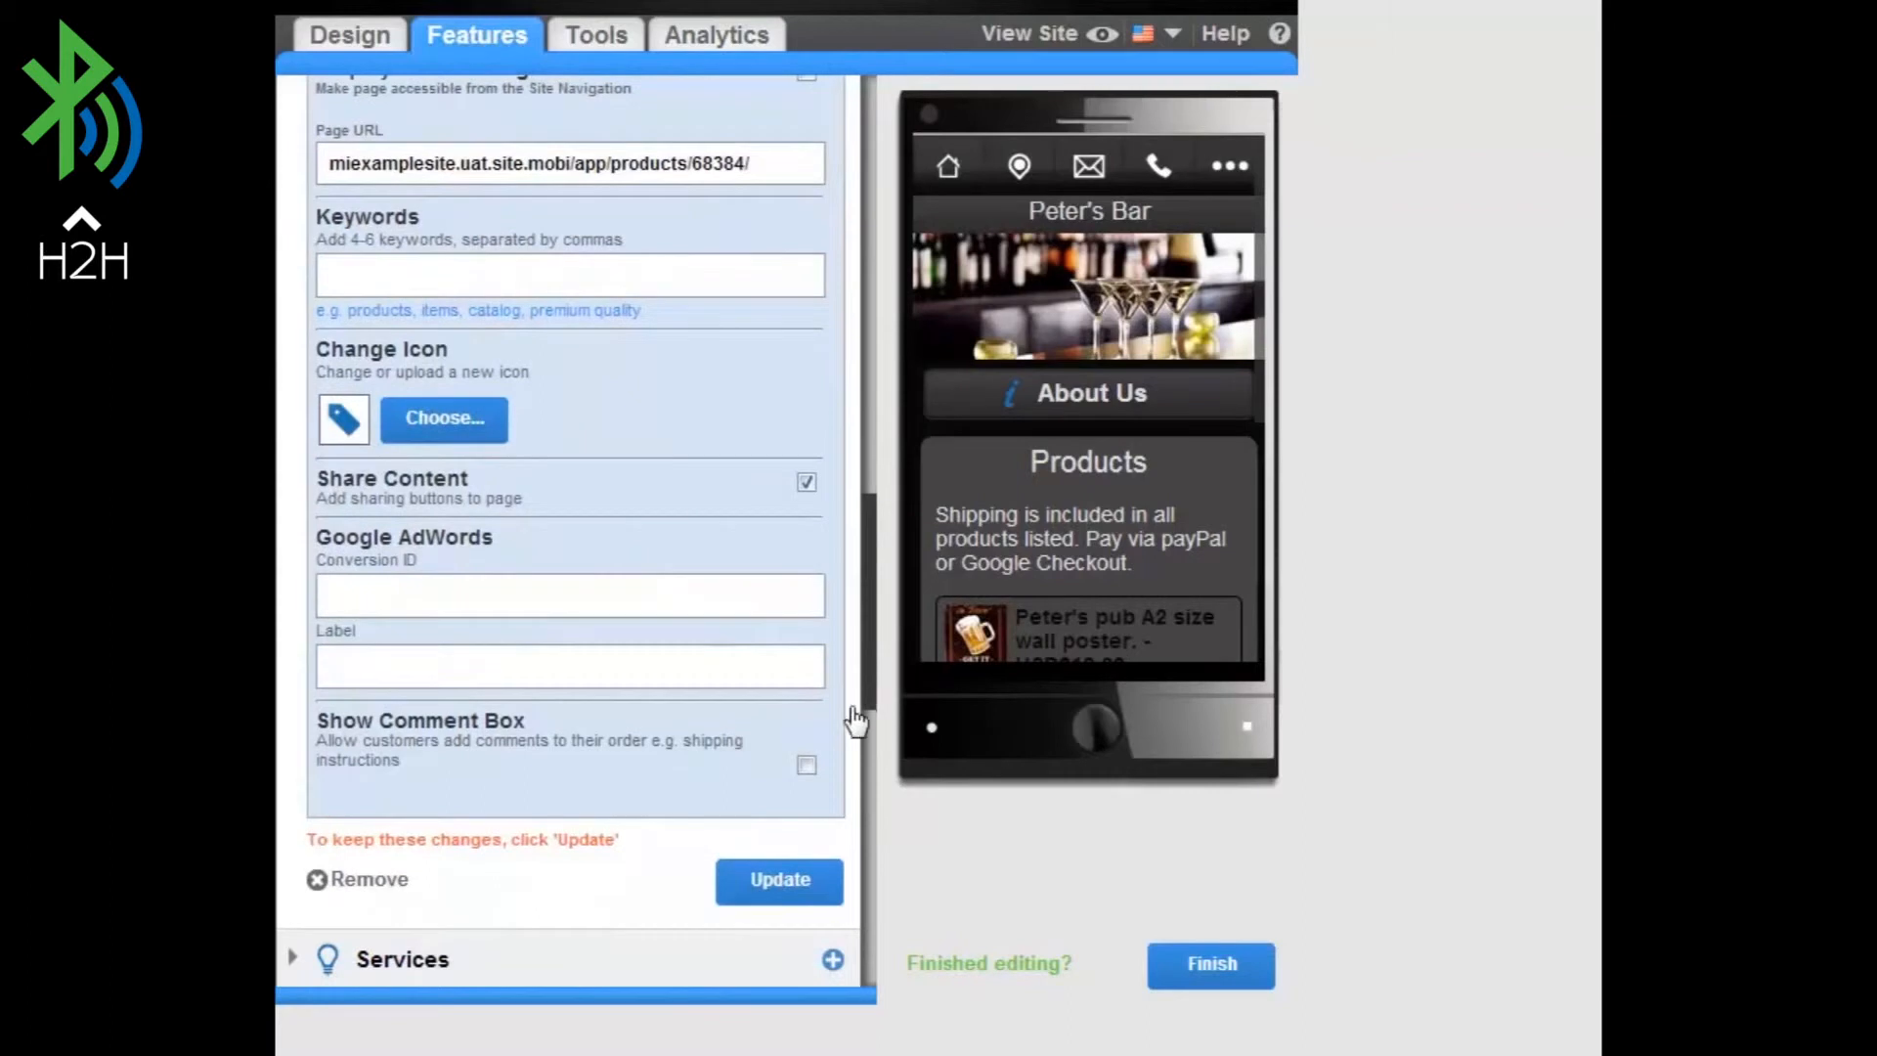
pyautogui.click(778, 881)
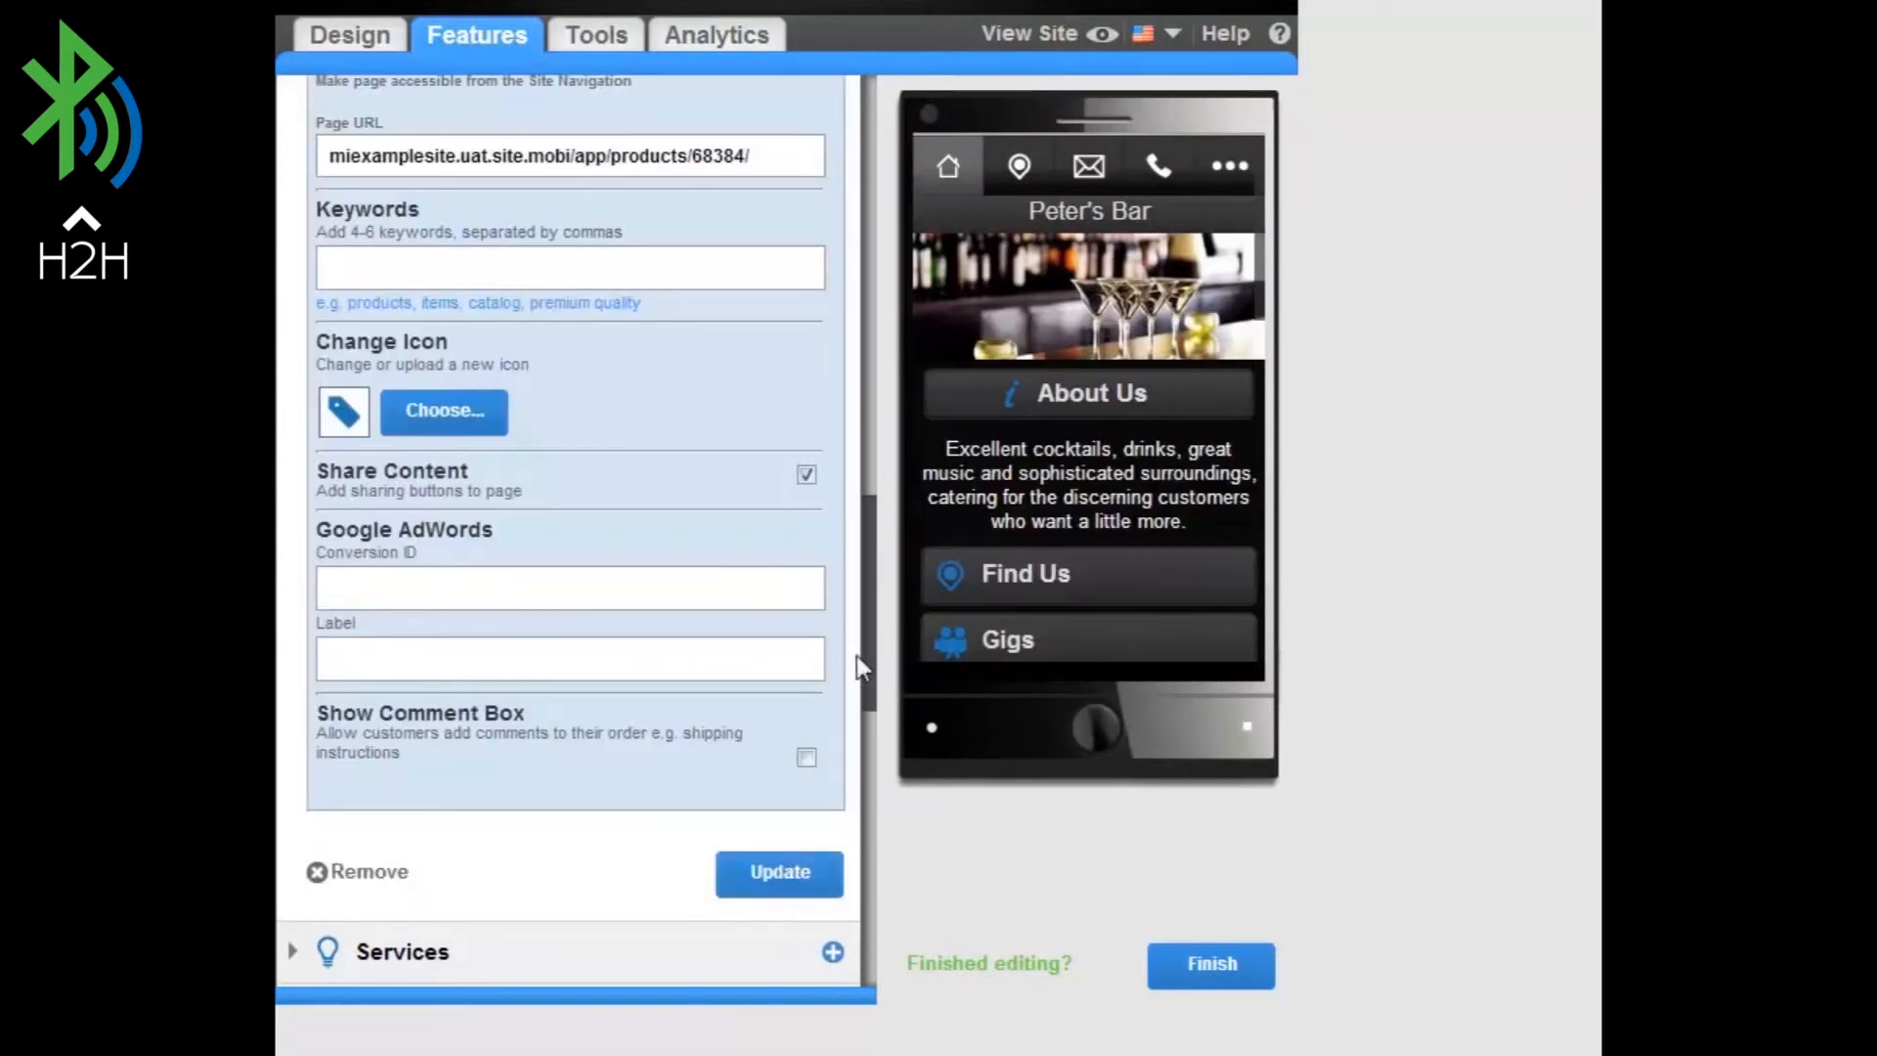
# Step: Check the preview's page list to confirm Products is gone, then return home
pyautogui.click(1230, 165)
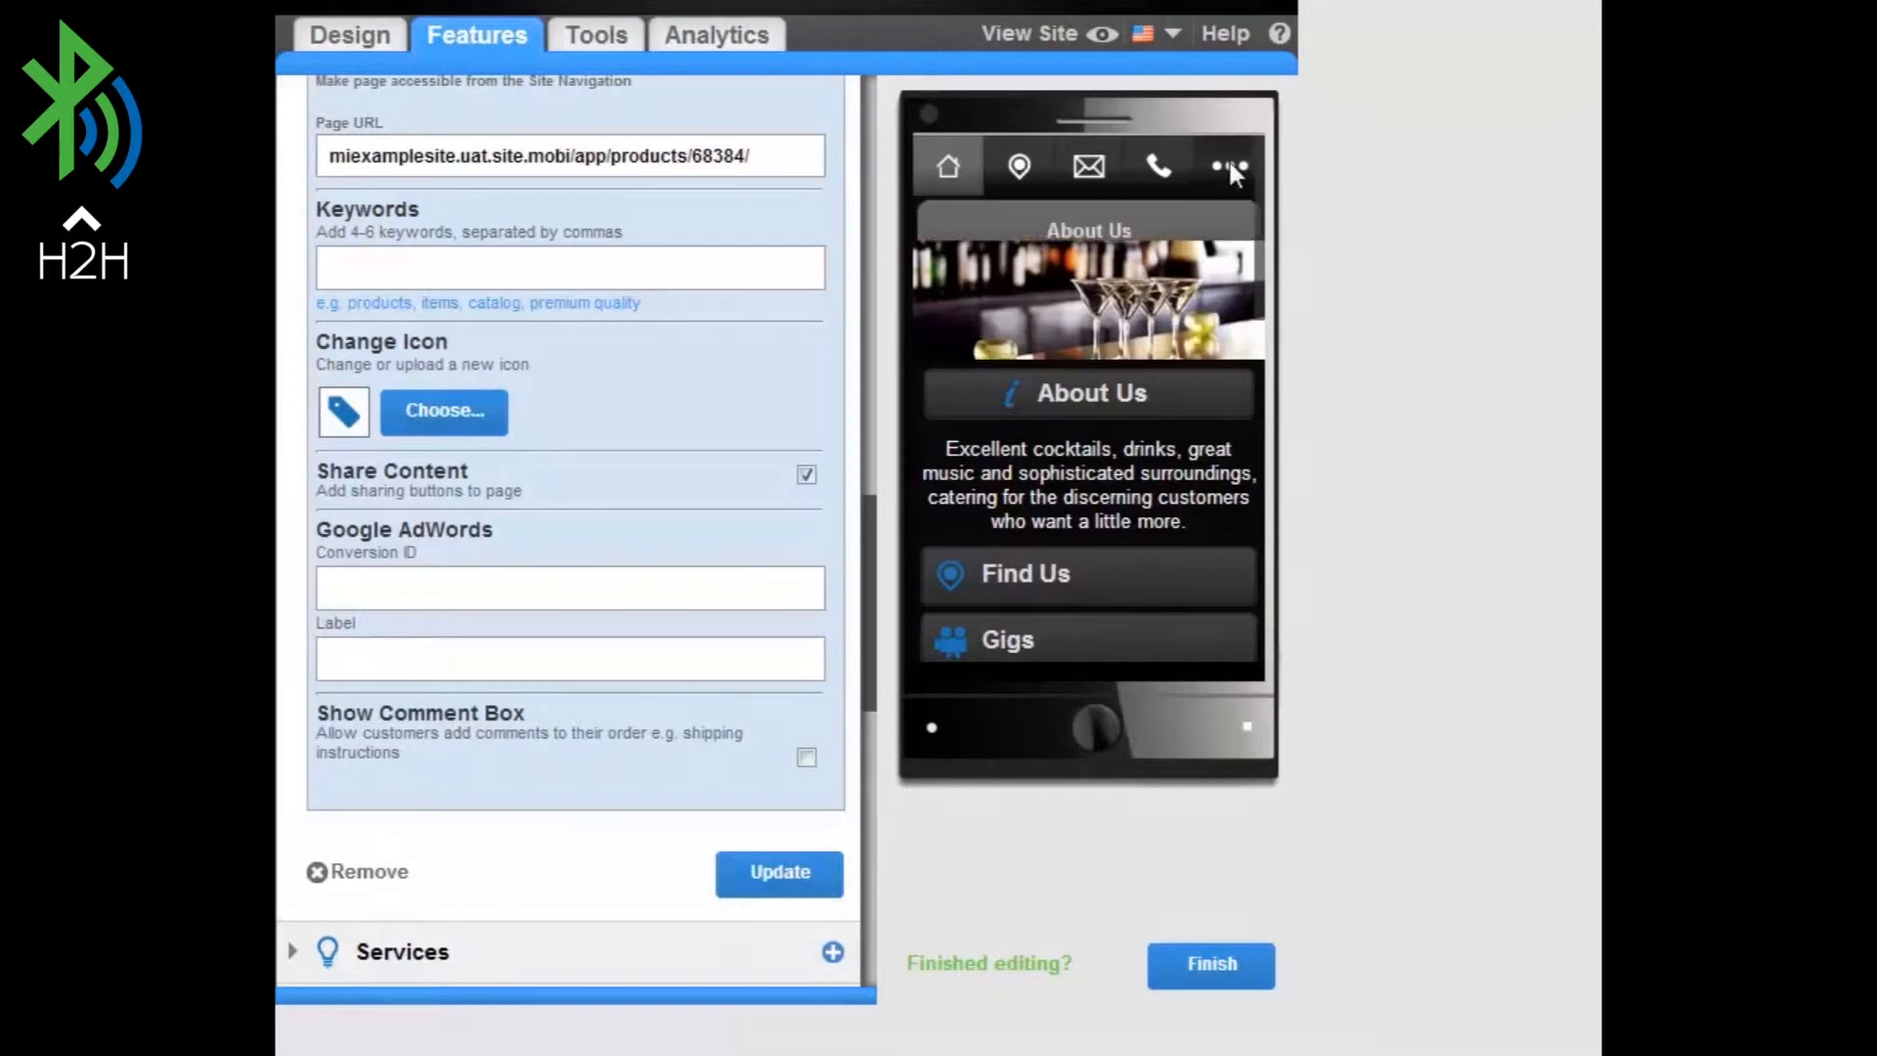
pyautogui.click(1228, 165)
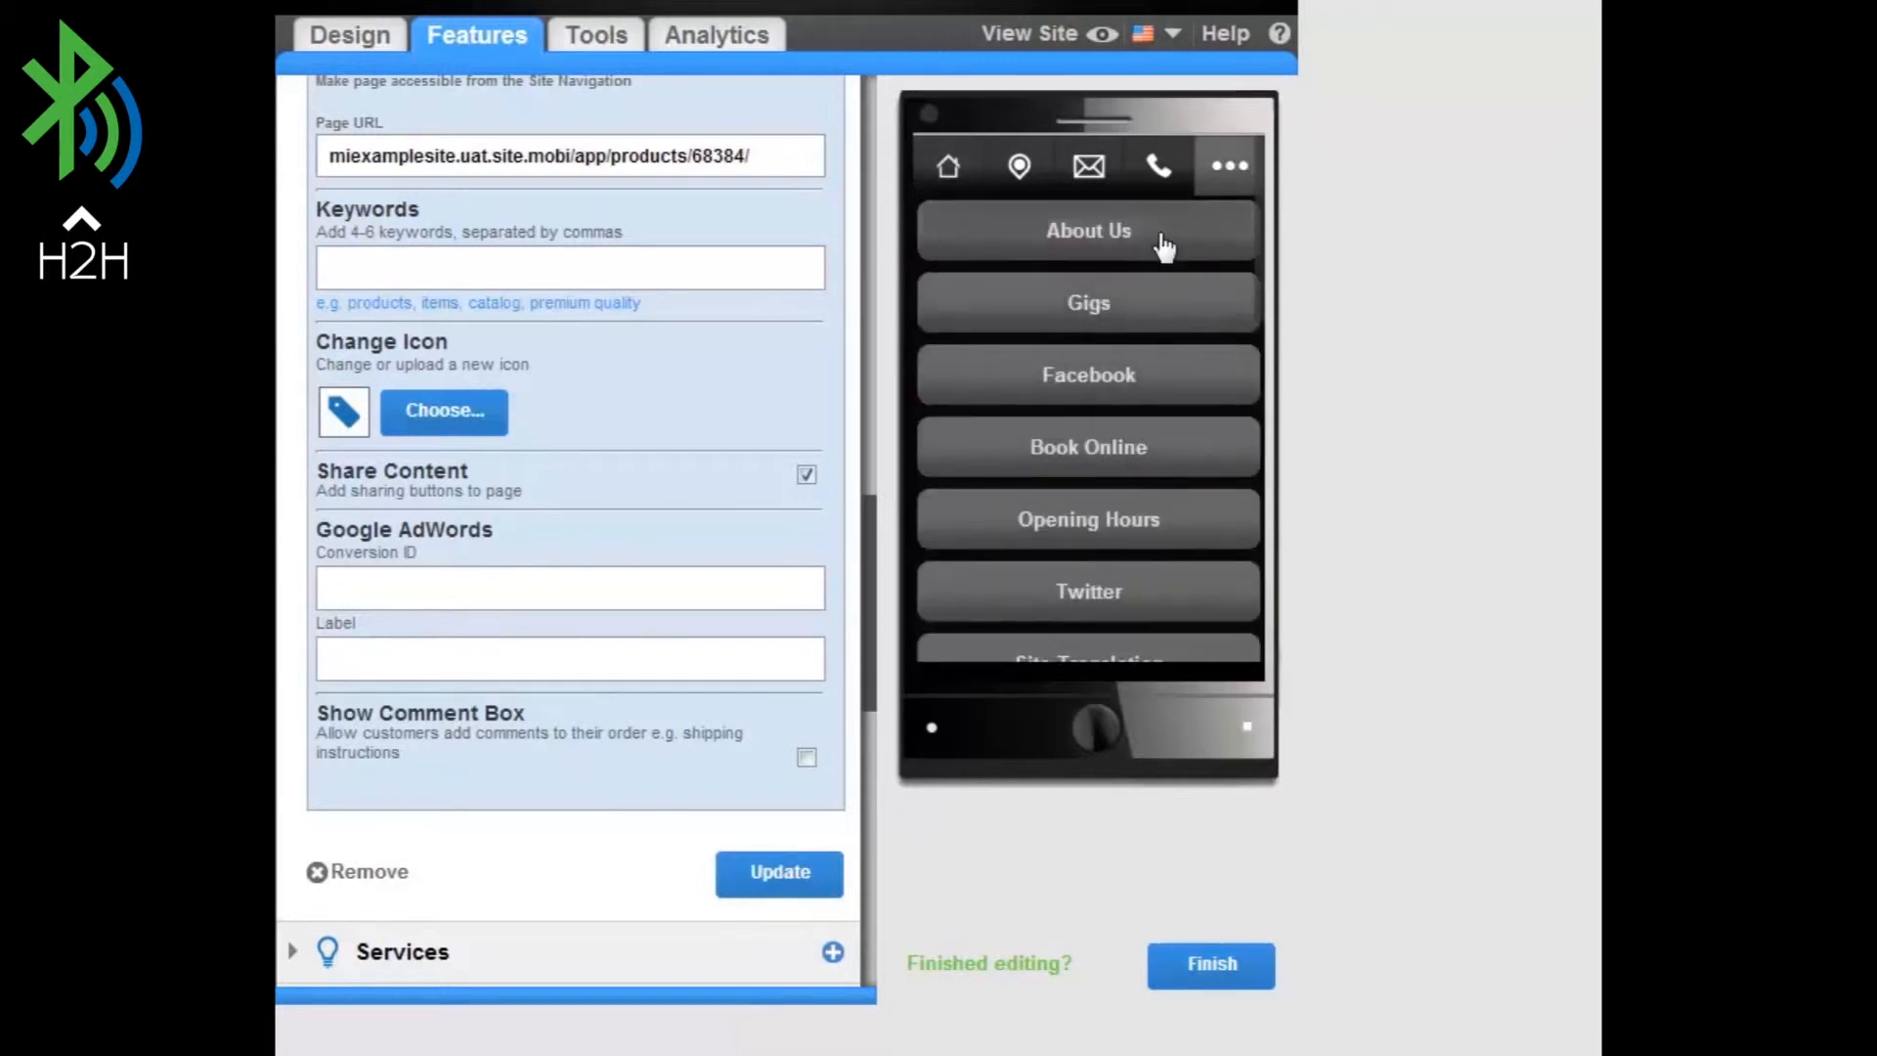
pyautogui.click(1086, 229)
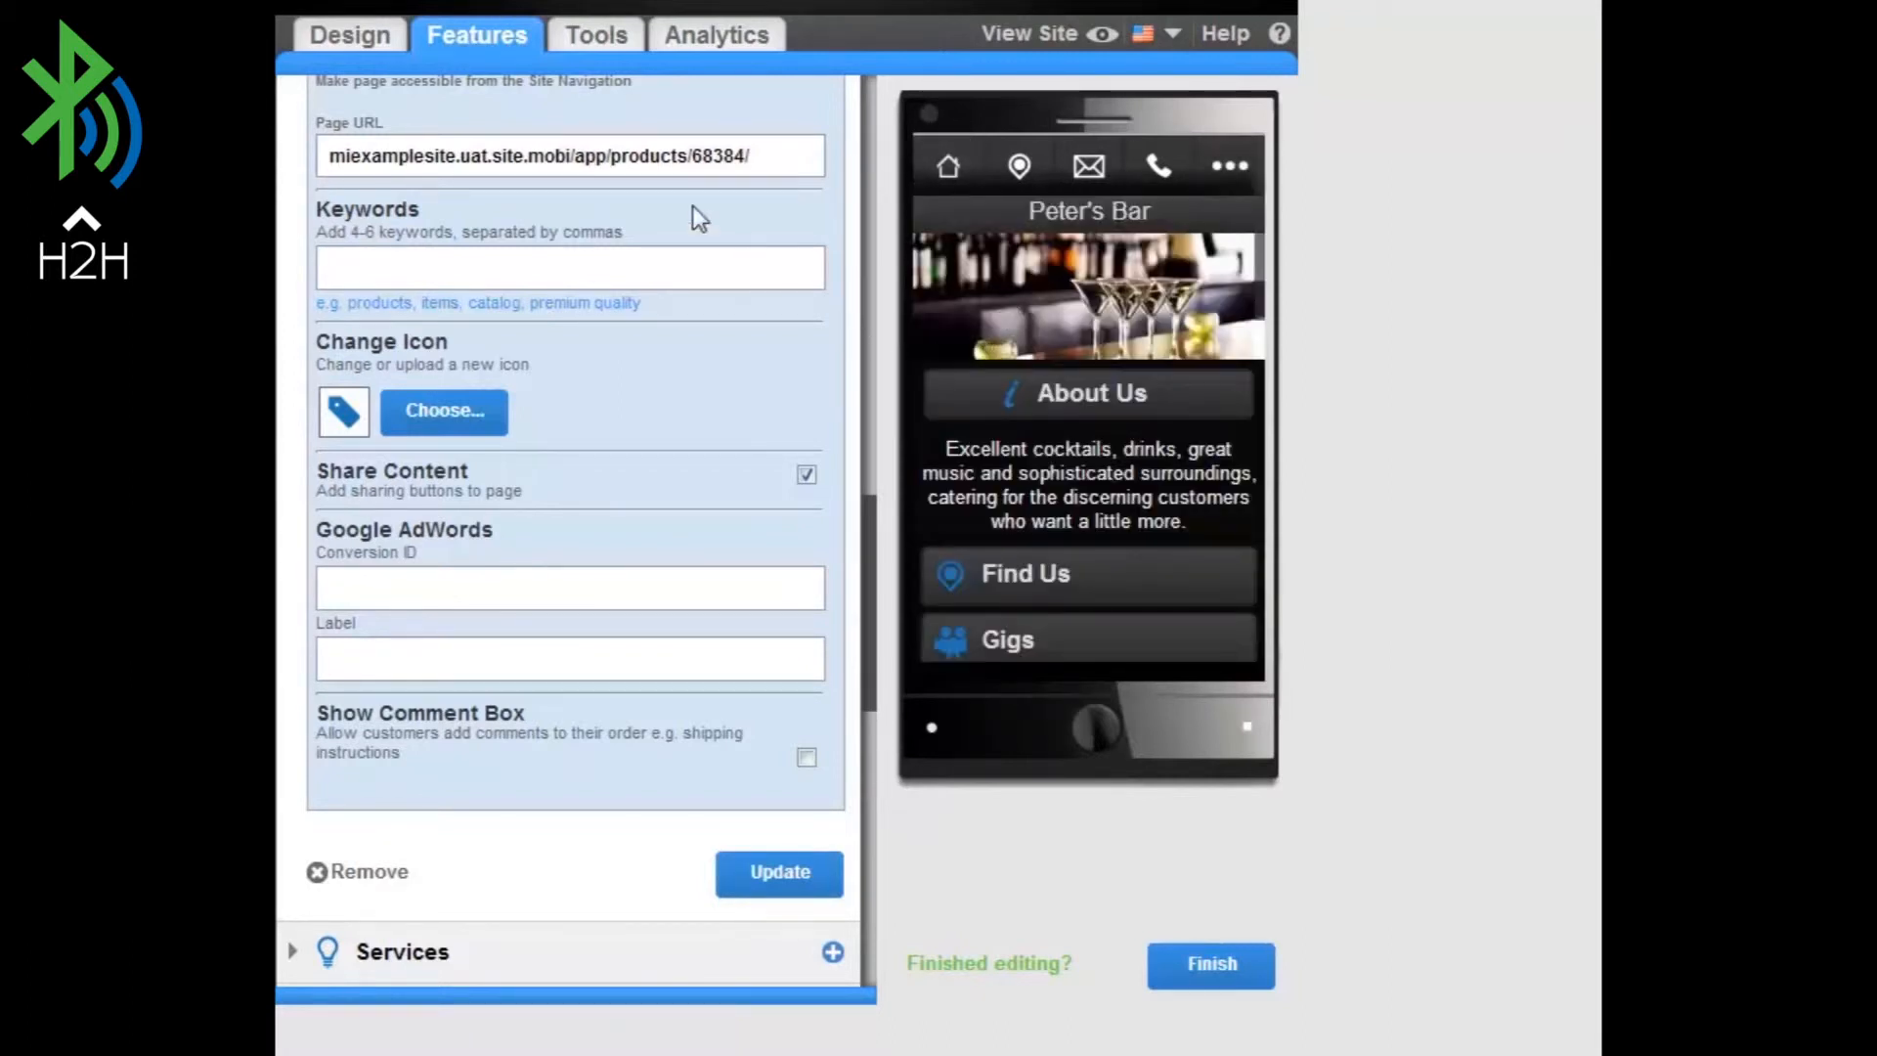
# Step: Start an internal link in the Products overview text and list linkable pages
pyautogui.click(324, 156)
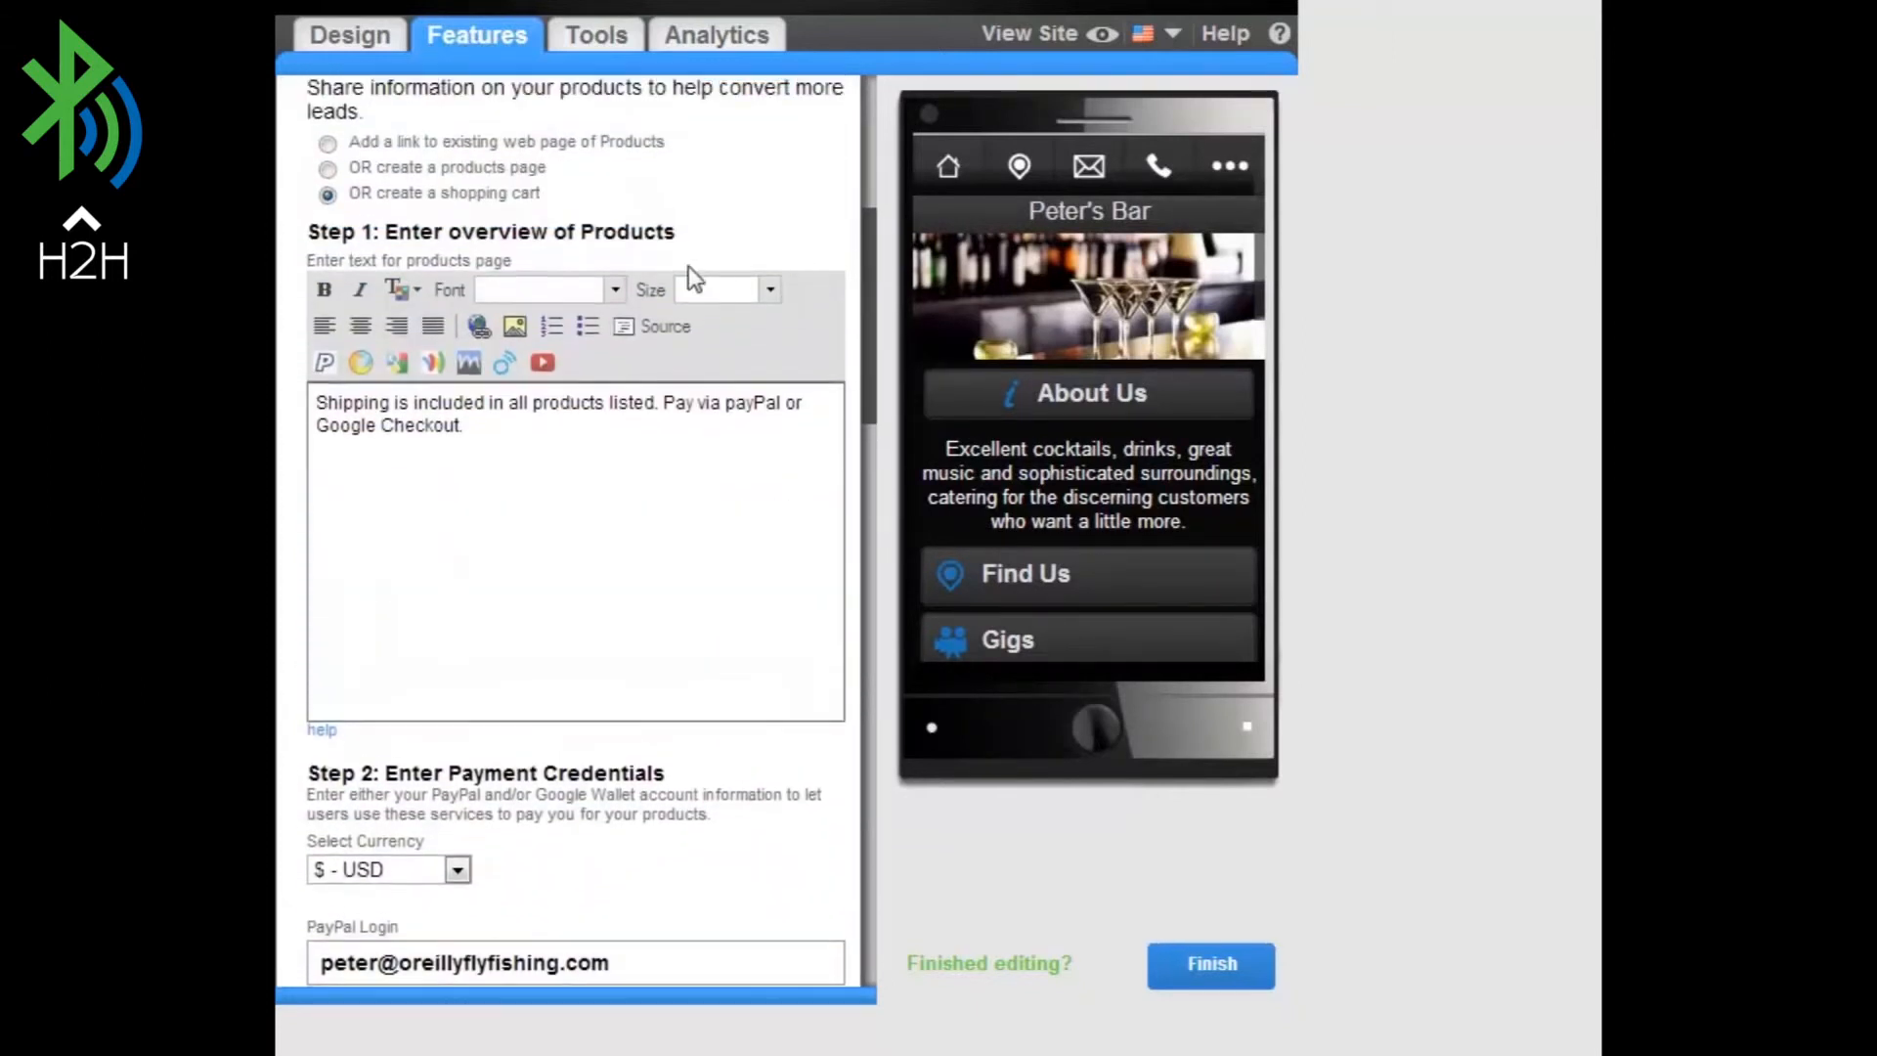
pyautogui.click(476, 326)
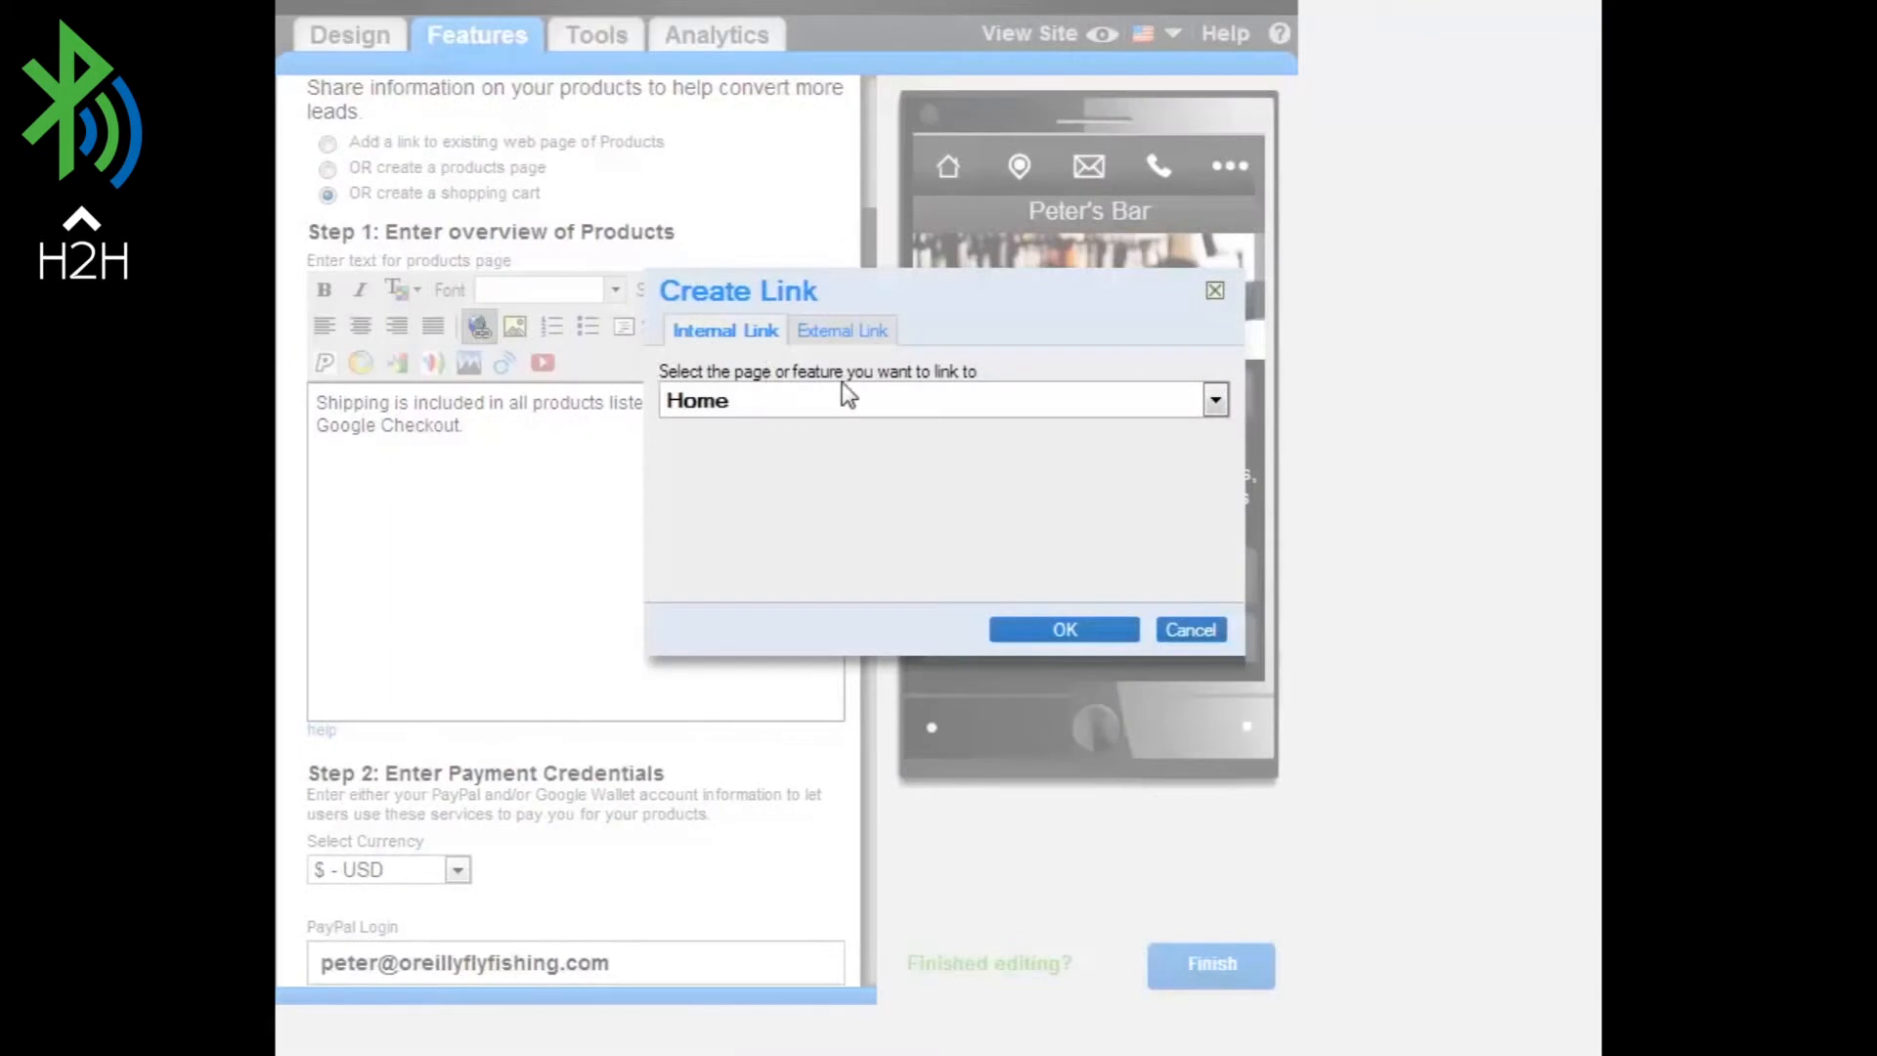
pyautogui.click(1212, 400)
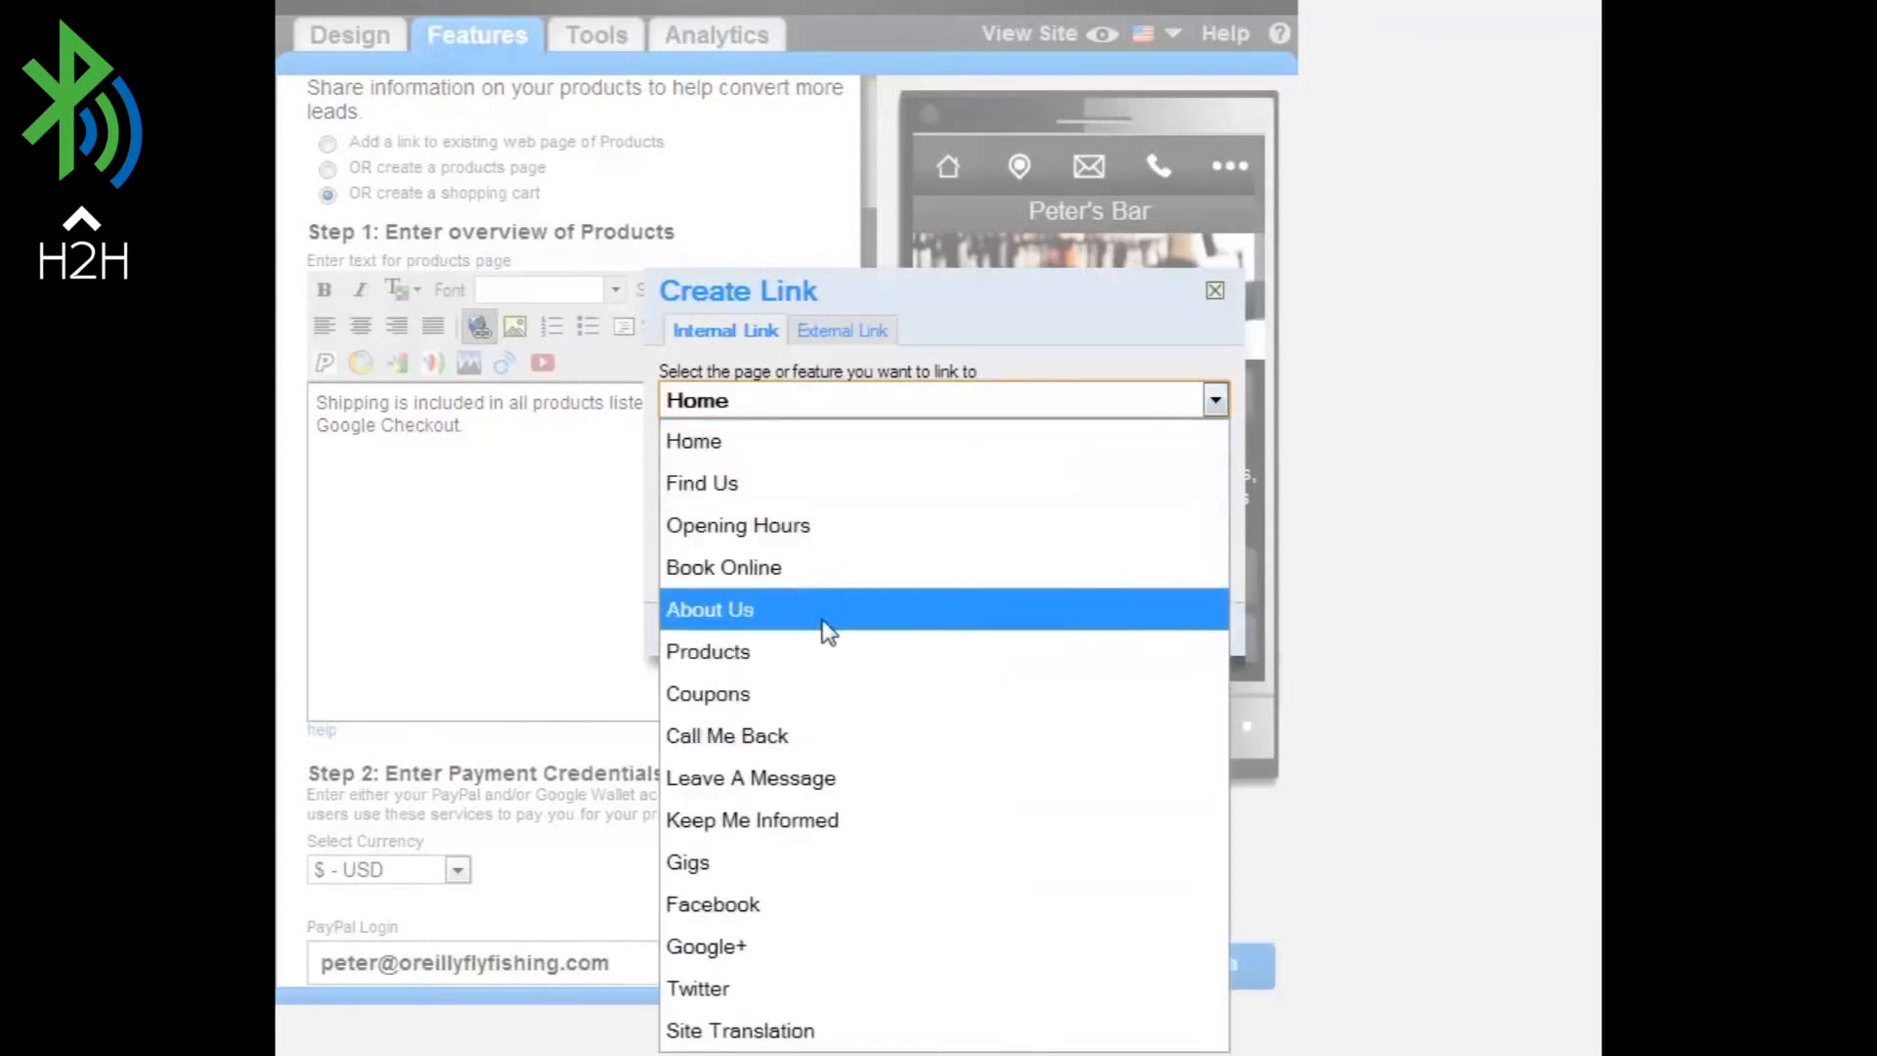
pyautogui.moveTo(708, 651)
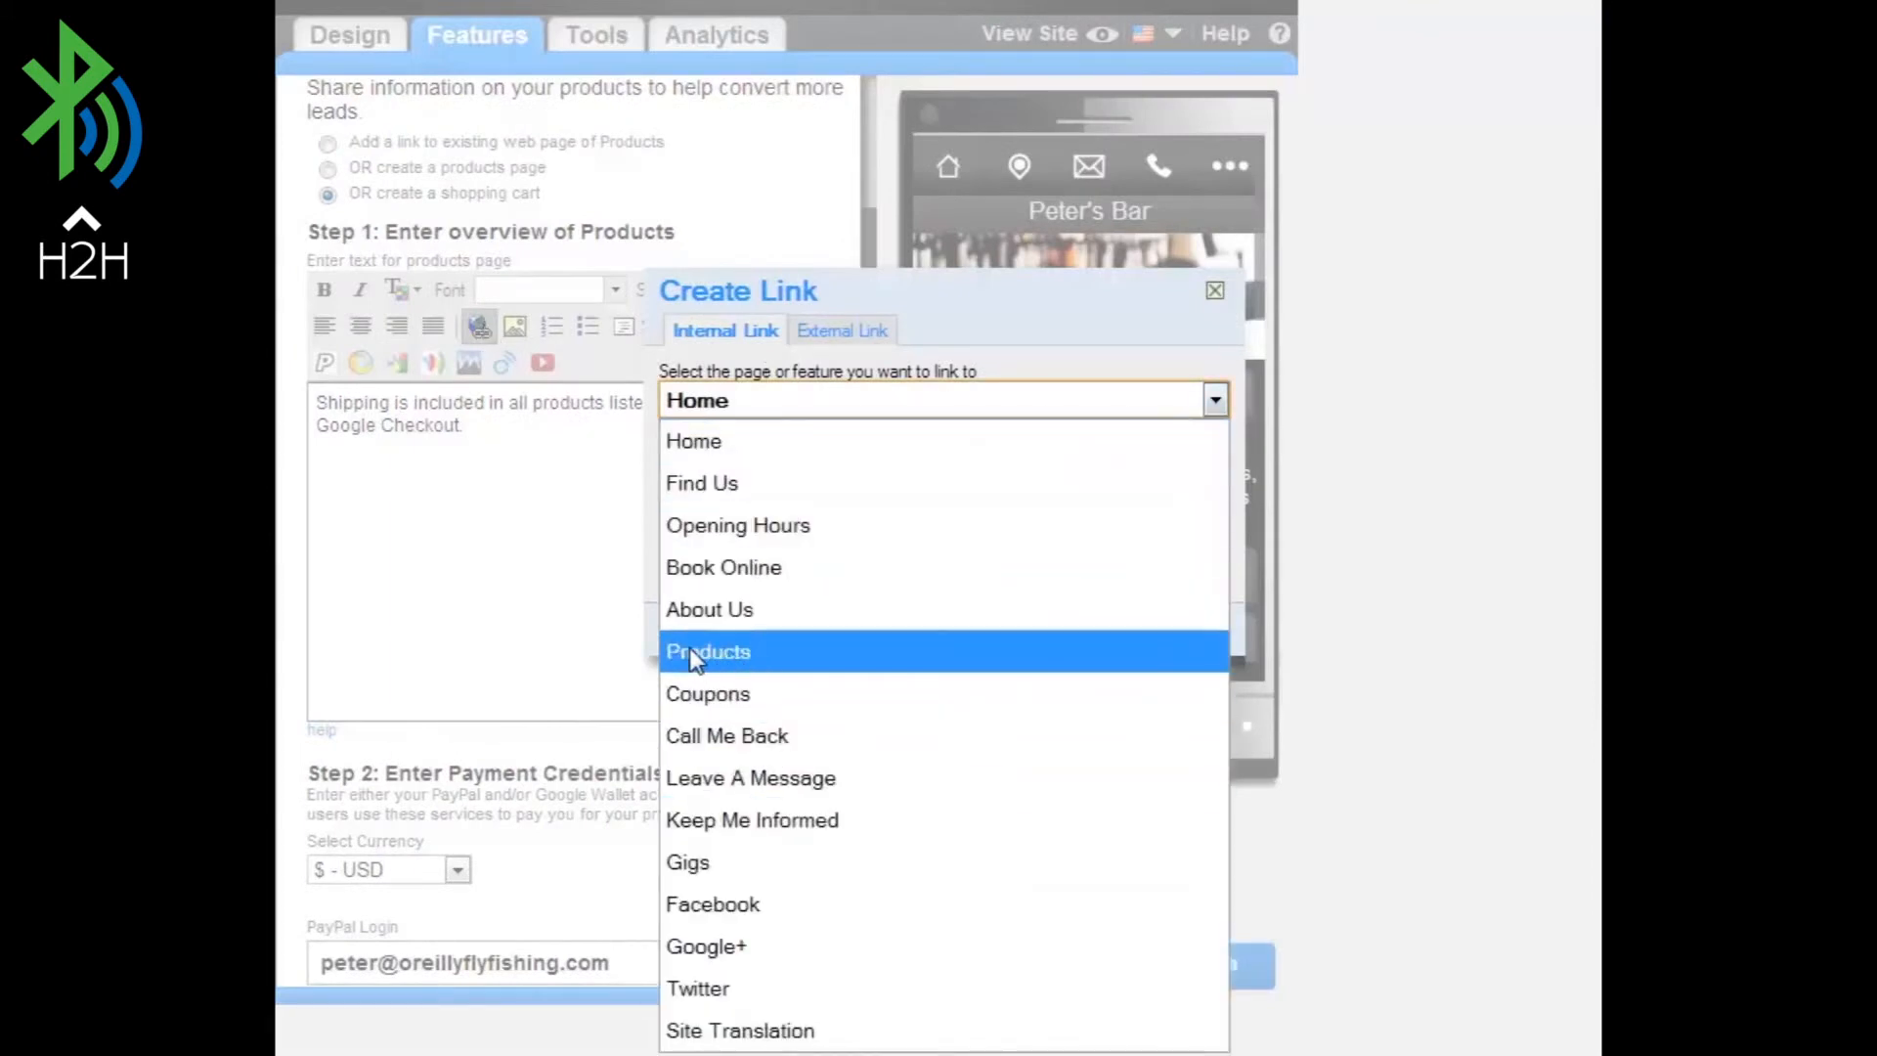